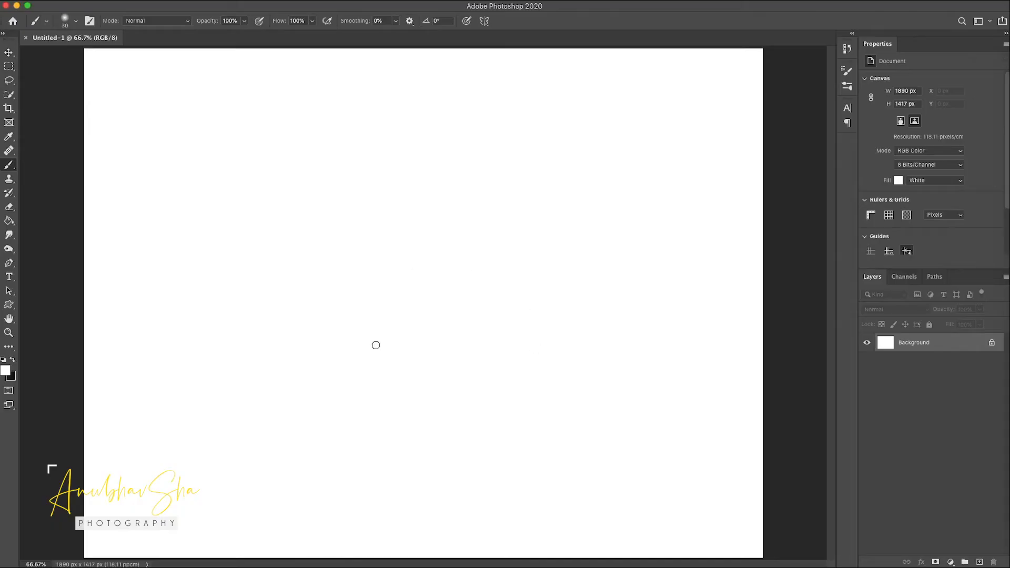
mouse_move(438, 106)
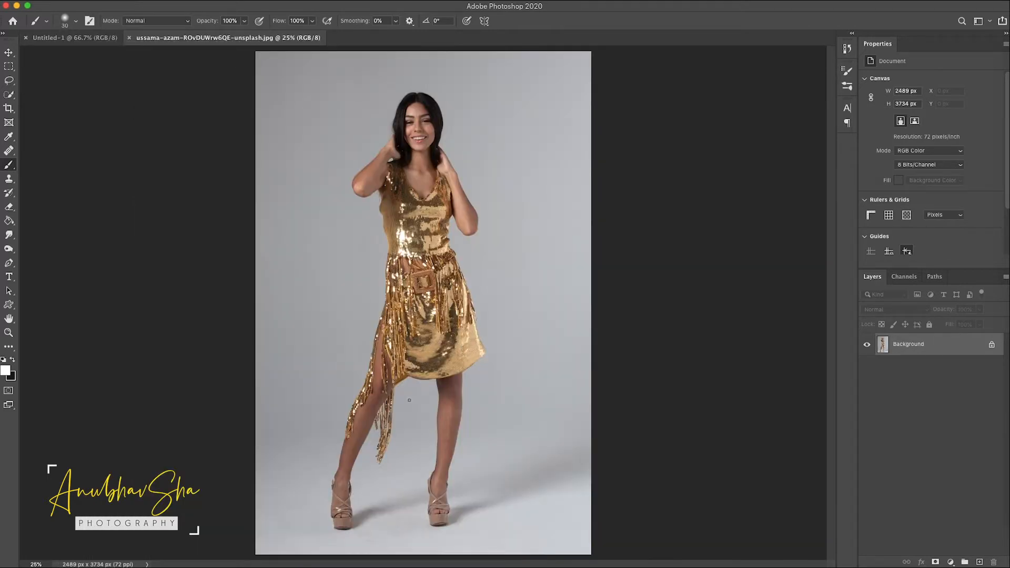
mouse_move(236, 49)
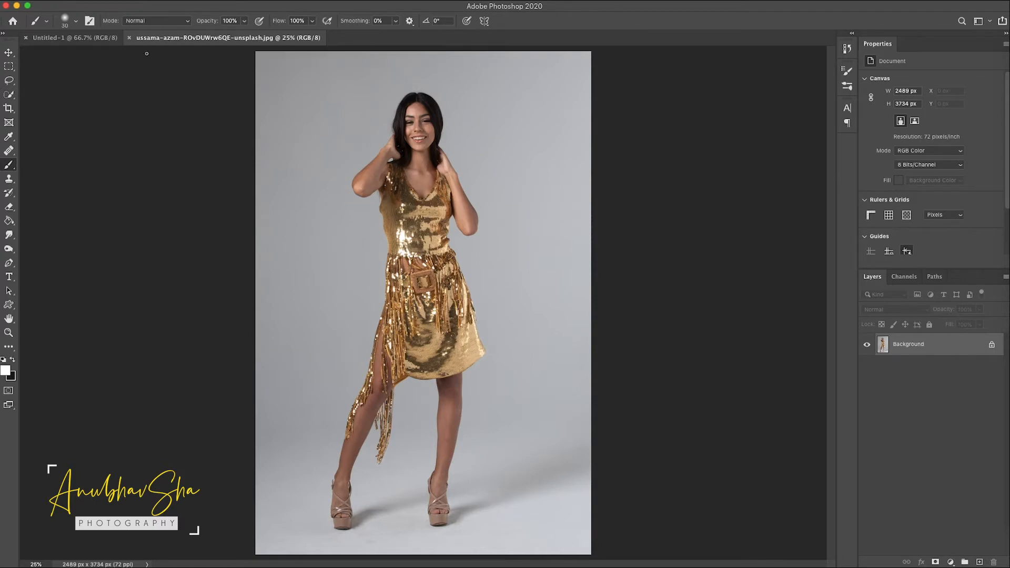
mouse_move(698, 391)
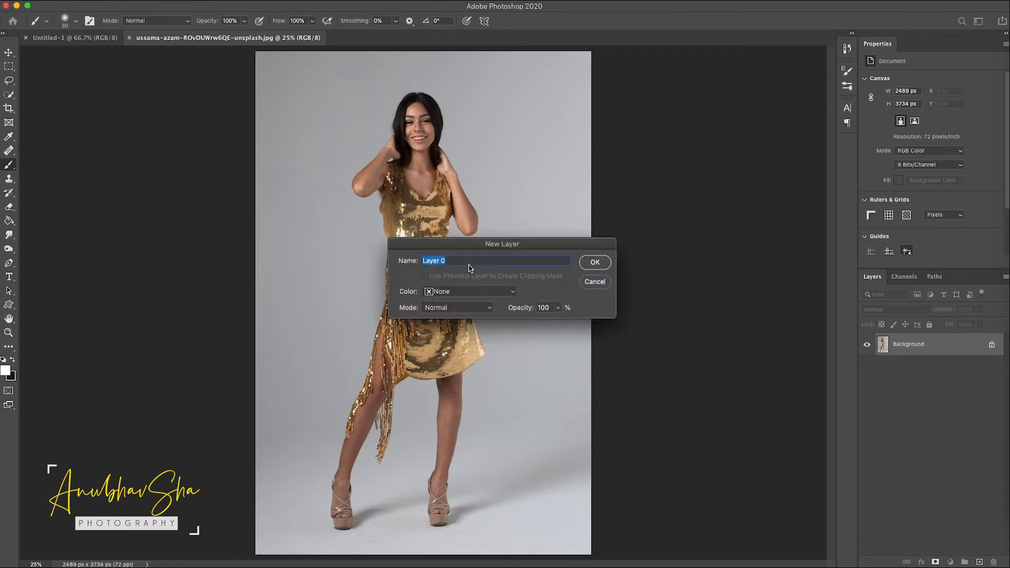
- Unlock the background into a normal Model layer and duplicate it as a Backup copy
left_click(595, 263)
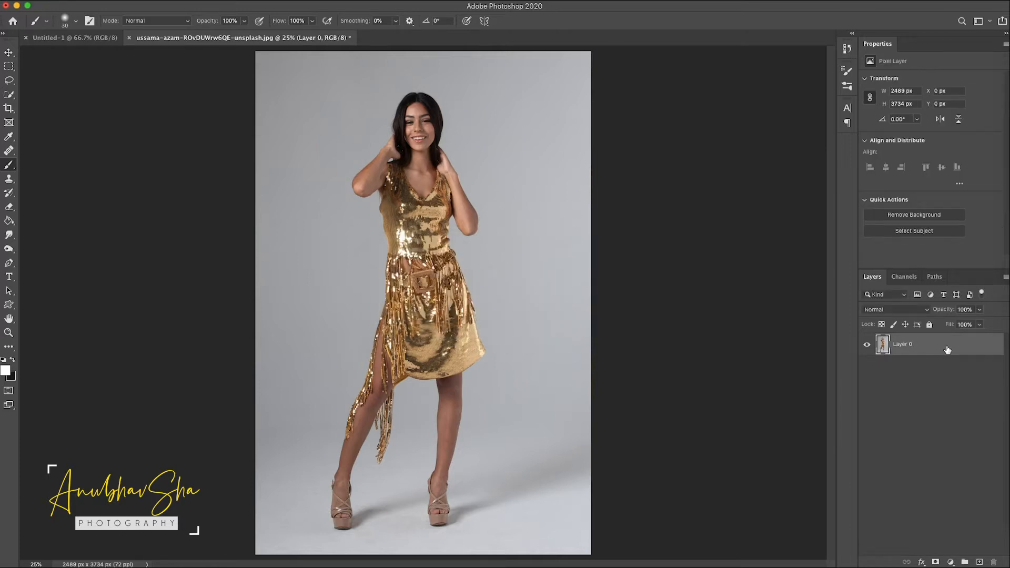
key("cmd+j")
type("Model")
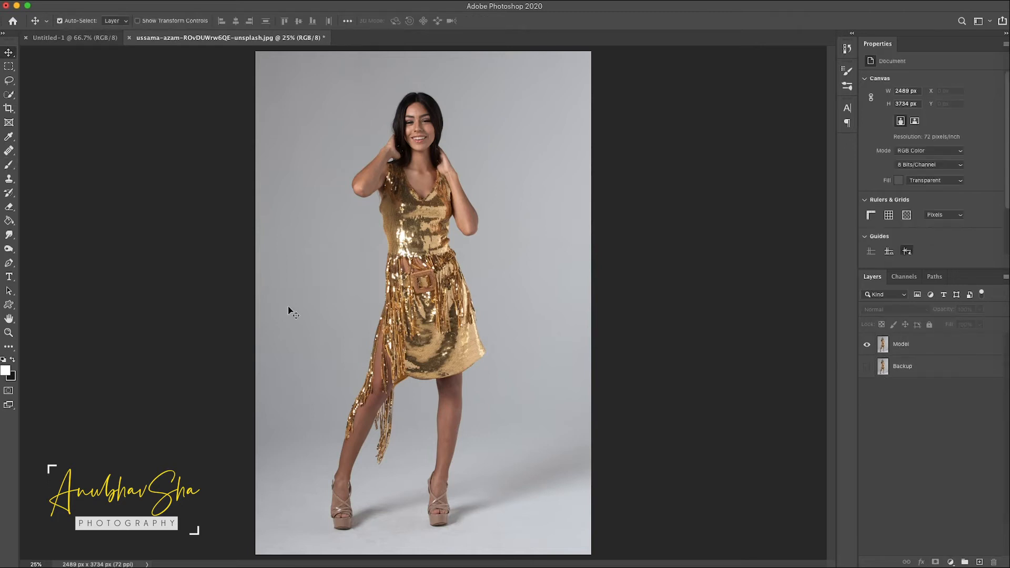
- Trace the lower skirt with a Pen path, make it a selection and copy it to a Selected dress layer
left_click(8, 263)
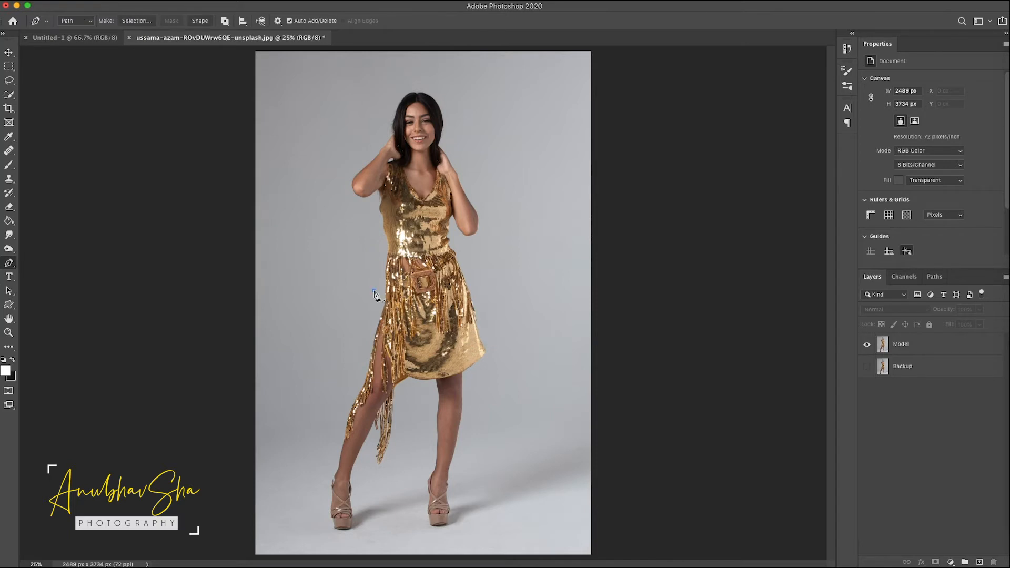
left_click_drag(374, 294, 477, 304)
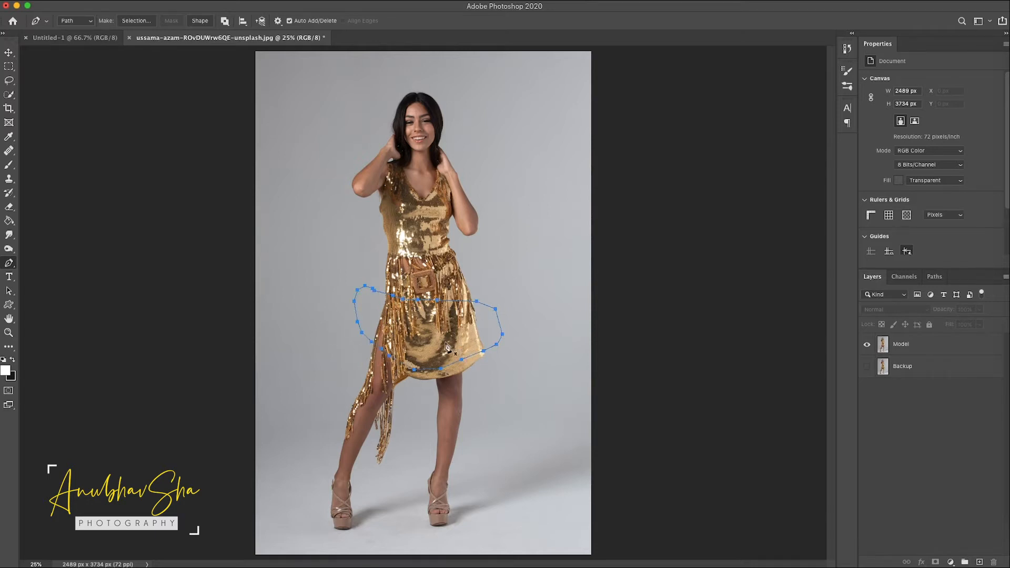
right_click(449, 348)
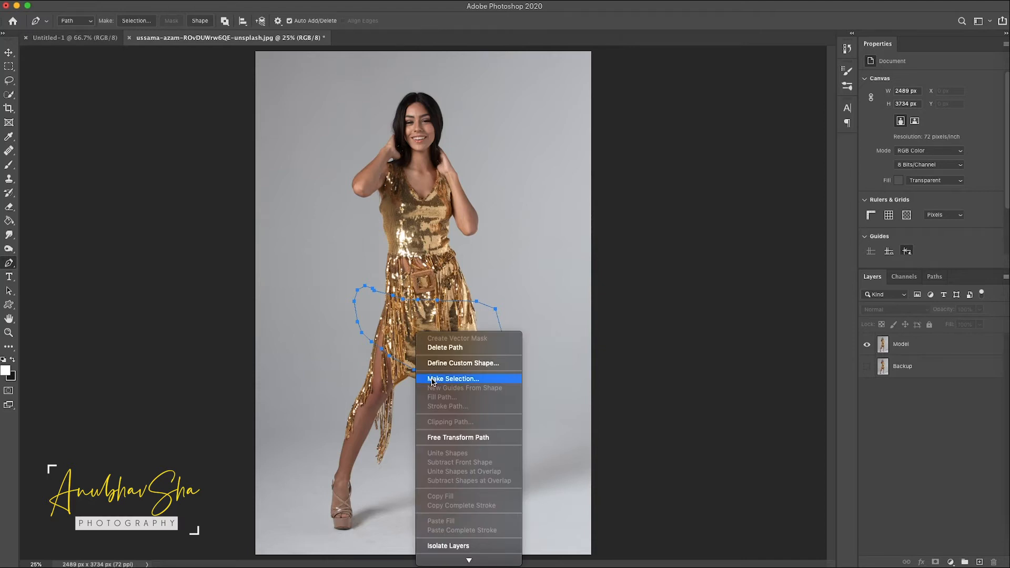
left_click(452, 379)
type("Selecte")
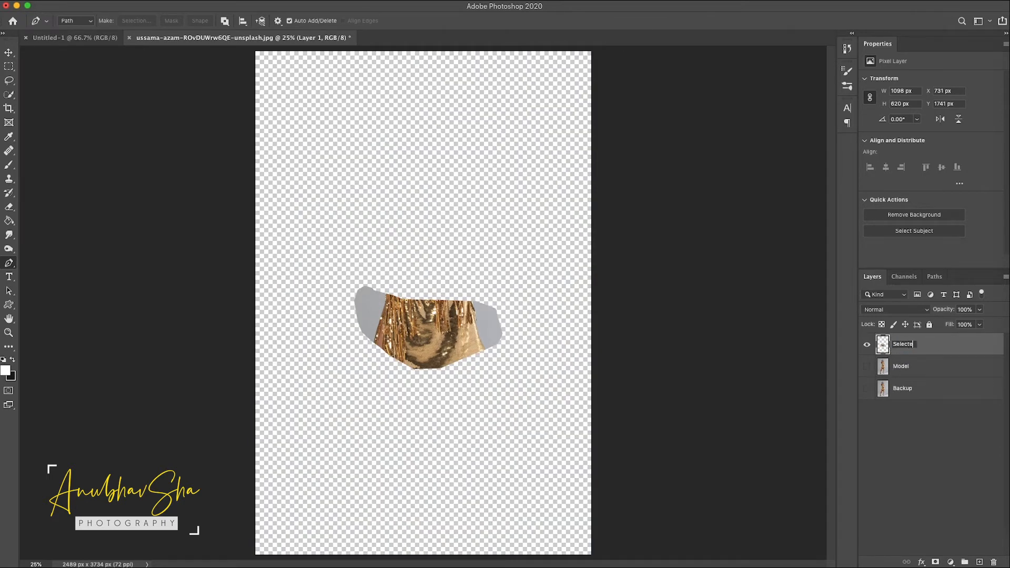
type("d dress")
key("Enter")
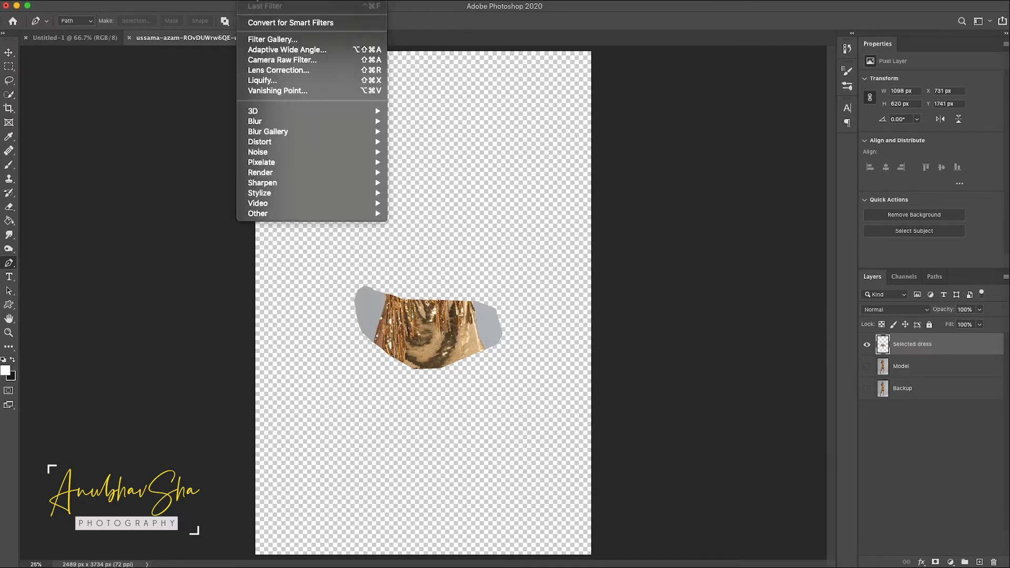
- Liquify the skirt with Forward Warp, pushing its edges outward and down into a wide flowing shape
left_click(262, 80)
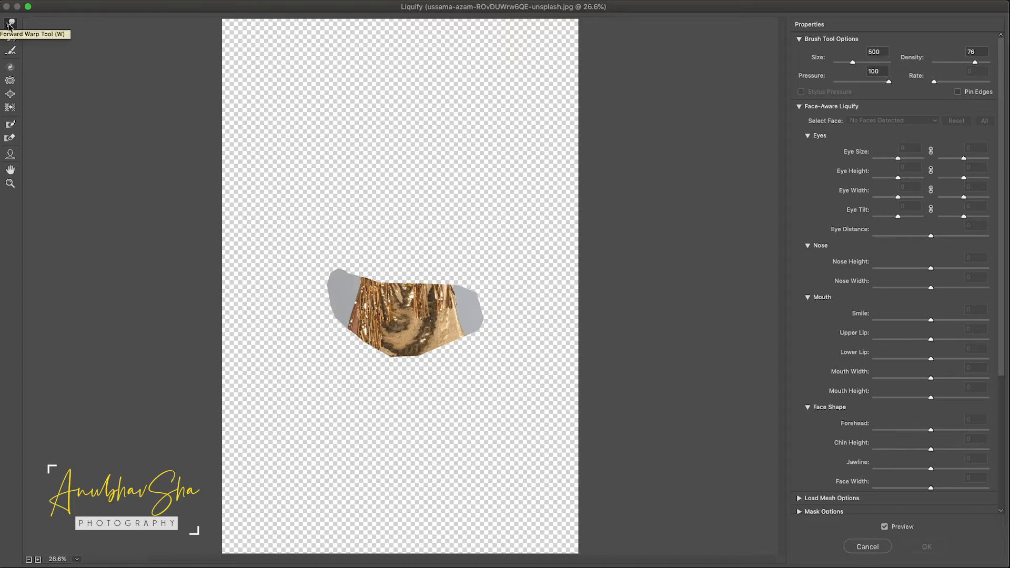
mouse_move(263, 261)
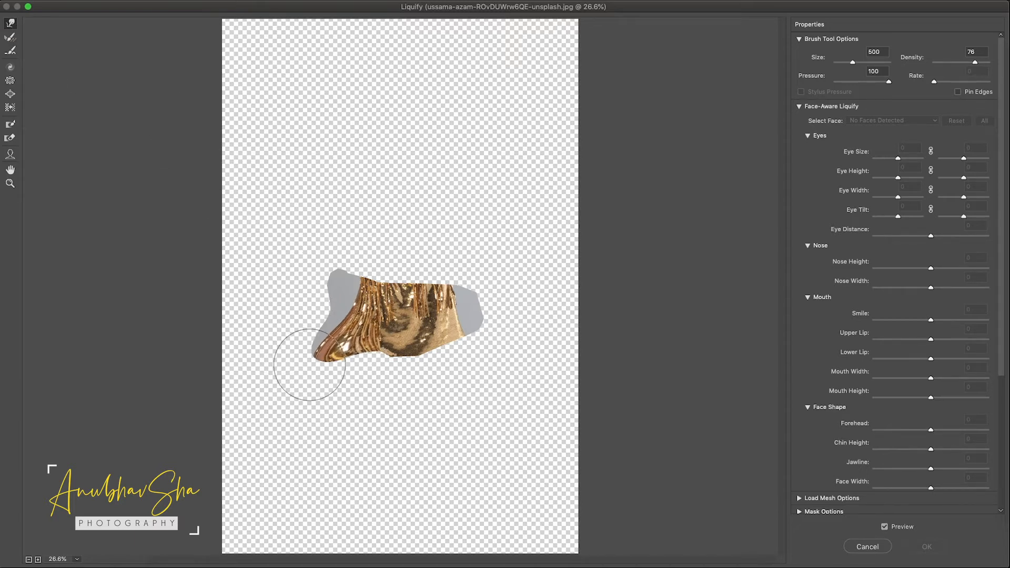
left_click_drag(309, 365, 437, 364)
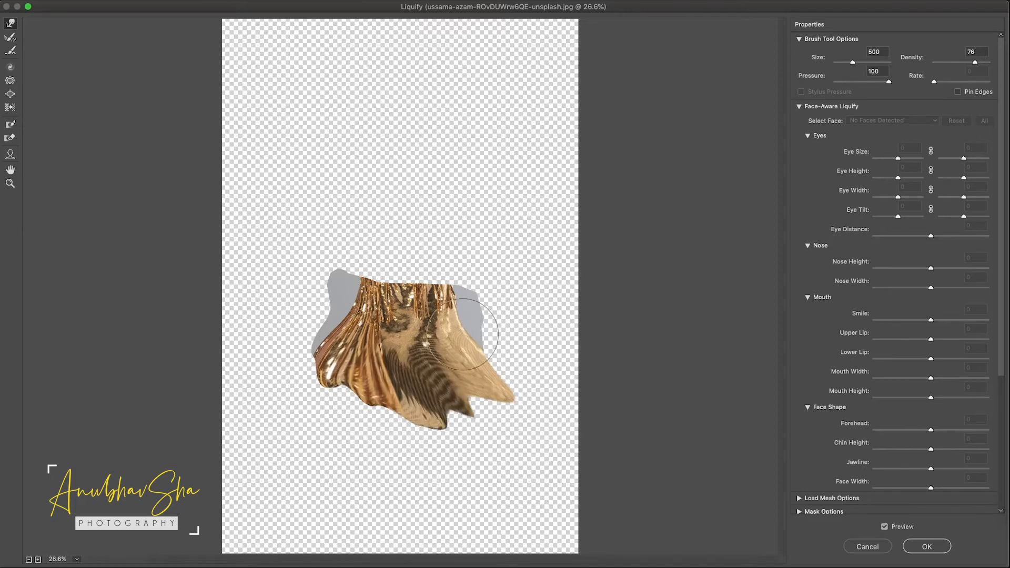
left_click_drag(464, 335, 519, 291)
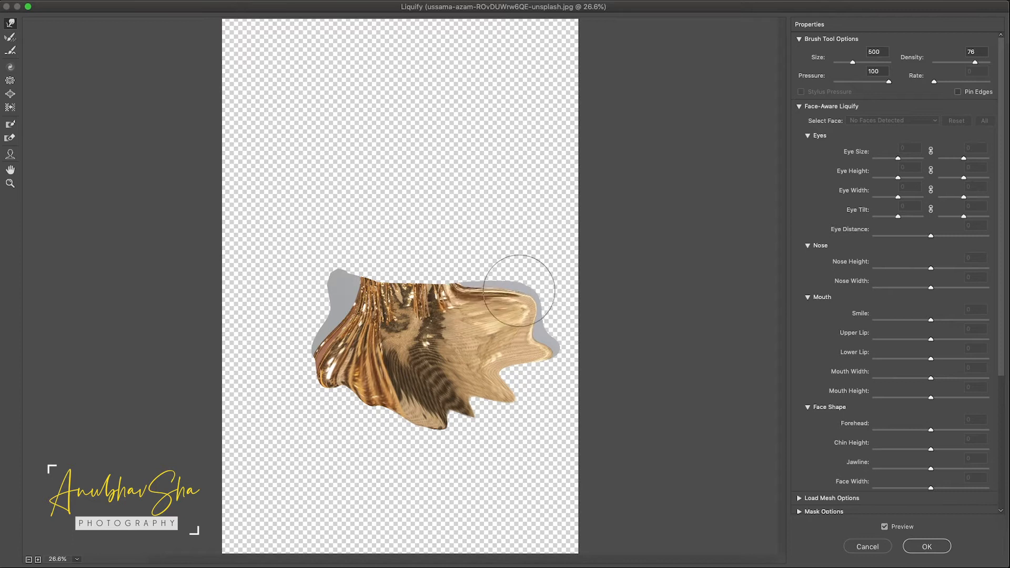
left_click_drag(518, 291, 277, 312)
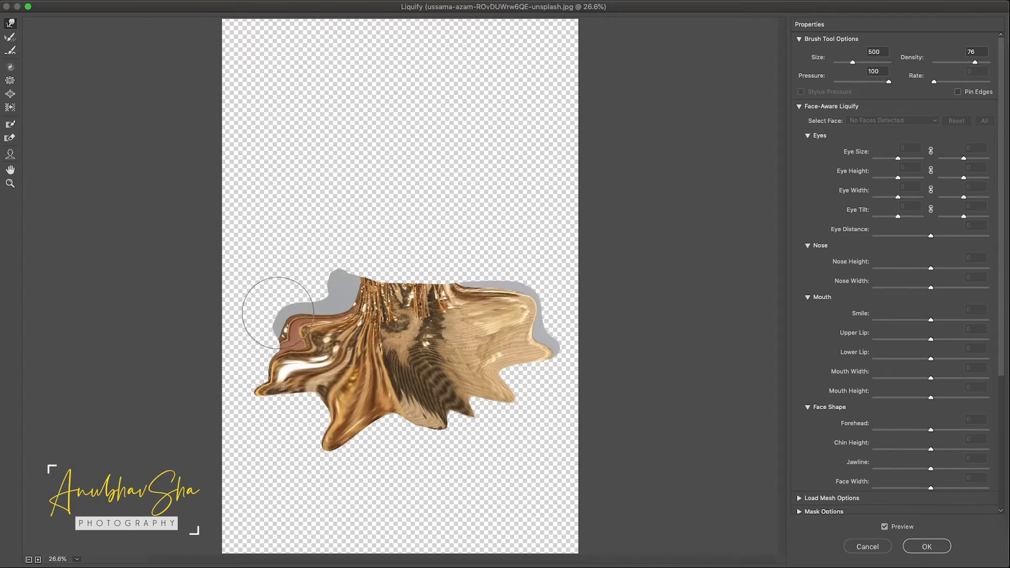
left_click_drag(278, 312, 300, 393)
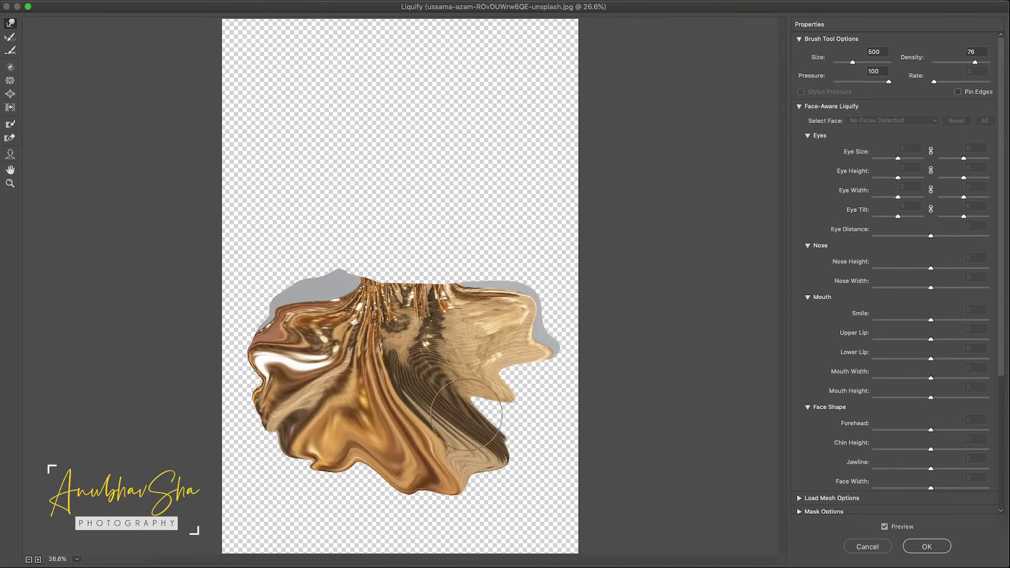
left_click_drag(464, 413, 470, 496)
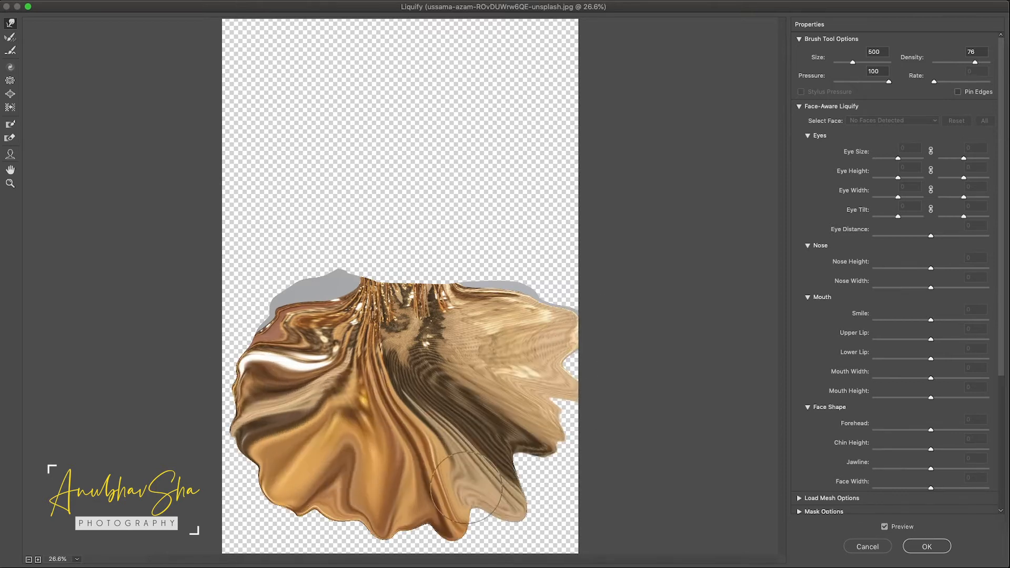
left_click_drag(471, 489, 503, 316)
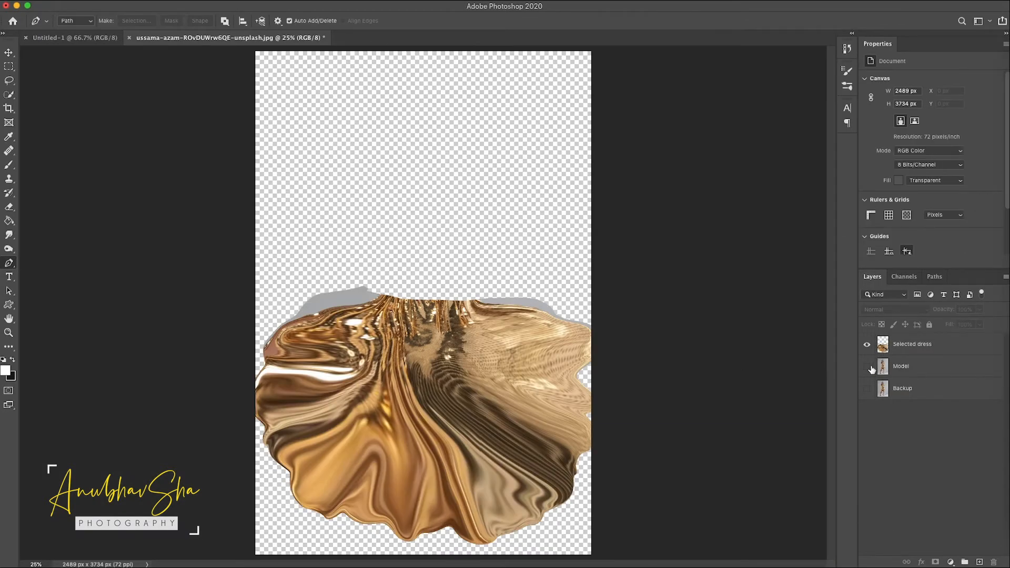
- Show Model, duplicate Selected dress, hide the copy at the stack bottom and reselect the original
left_click(867, 366)
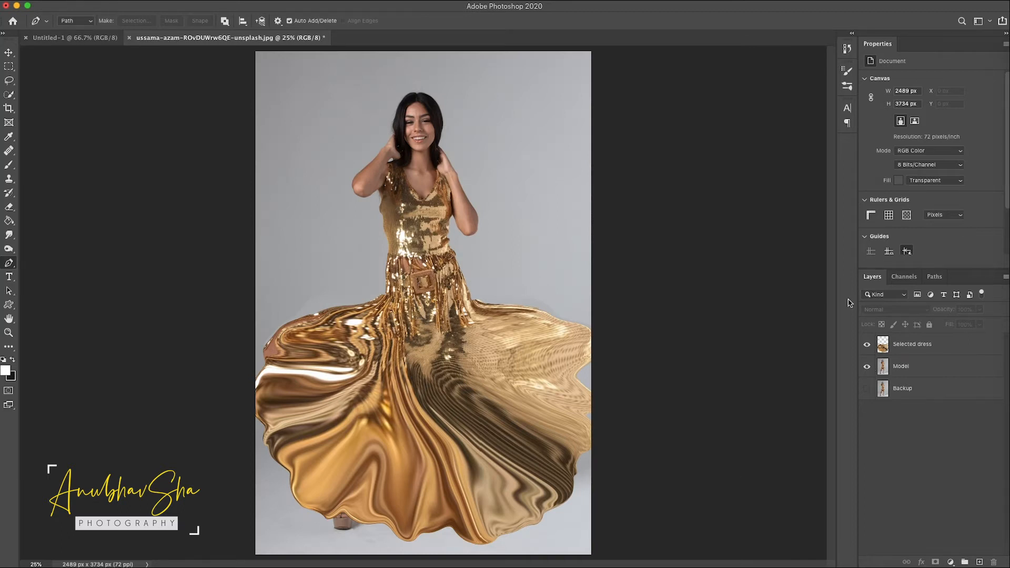
left_click(913, 344)
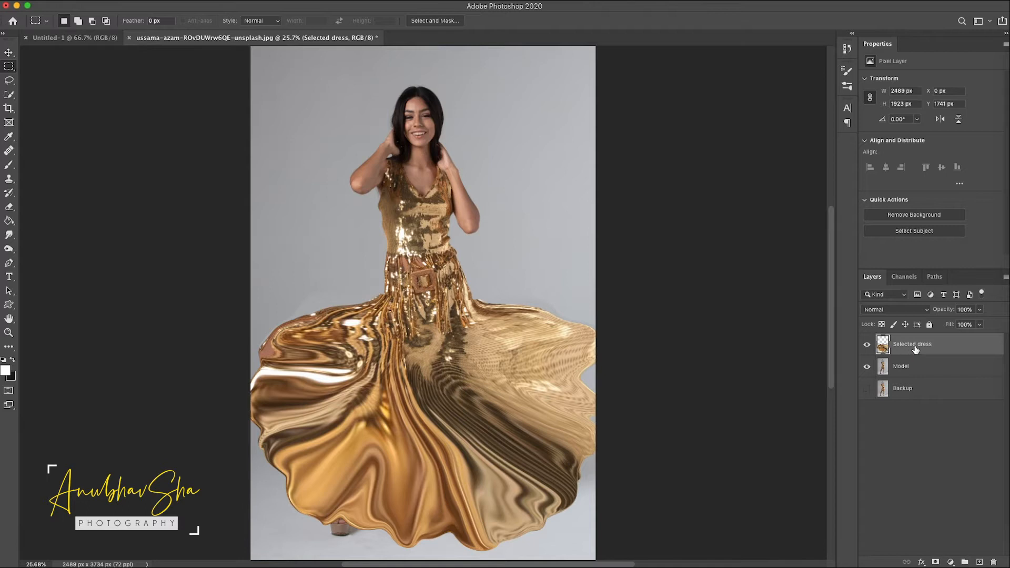
mouse_move(939, 348)
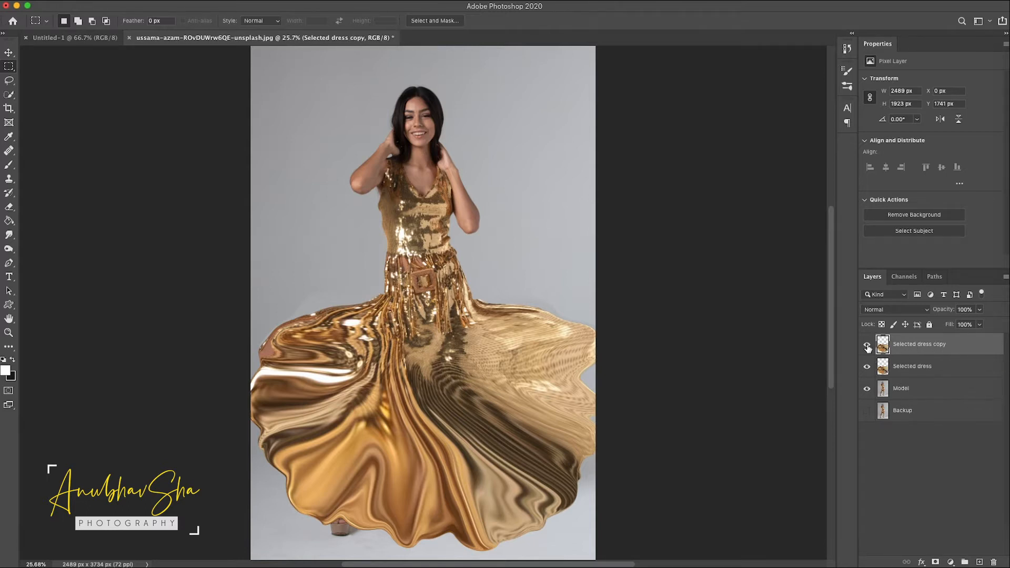
left_click(867, 346)
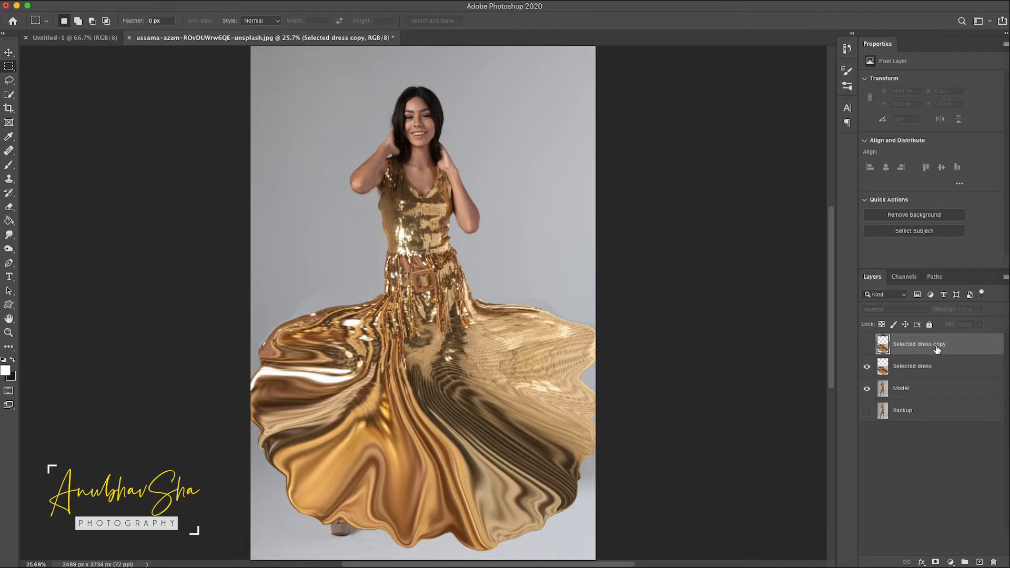
left_click_drag(917, 343, 917, 411)
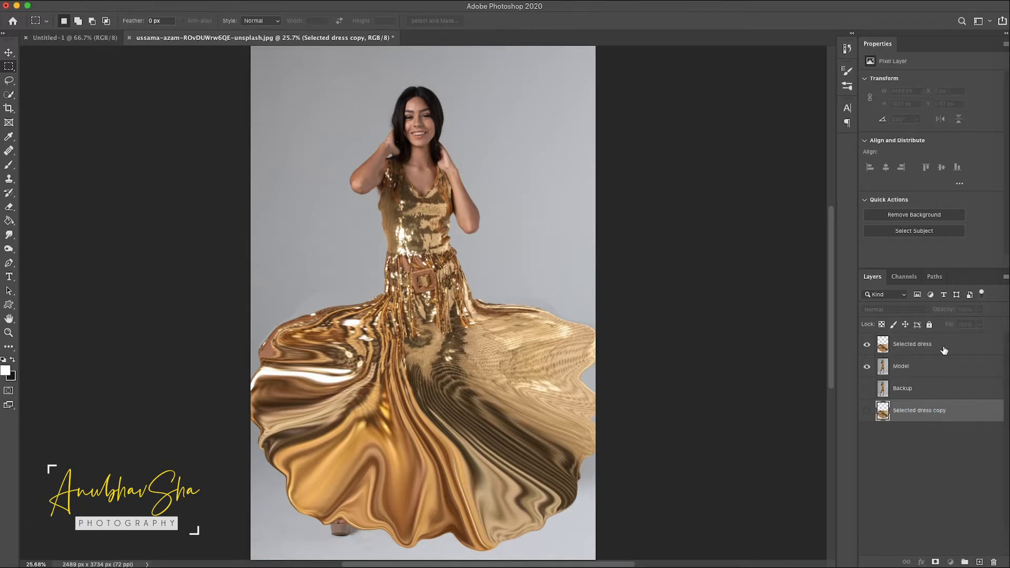
left_click(911, 344)
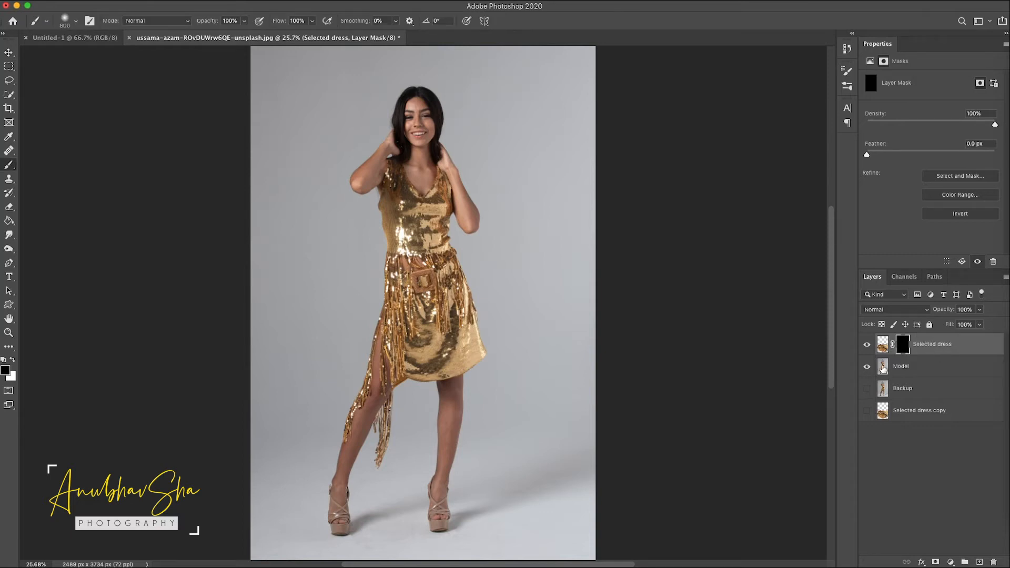
- Clone-stamp grey backdrop over the legs and lower skirt on the Model layer
left_click(901, 367)
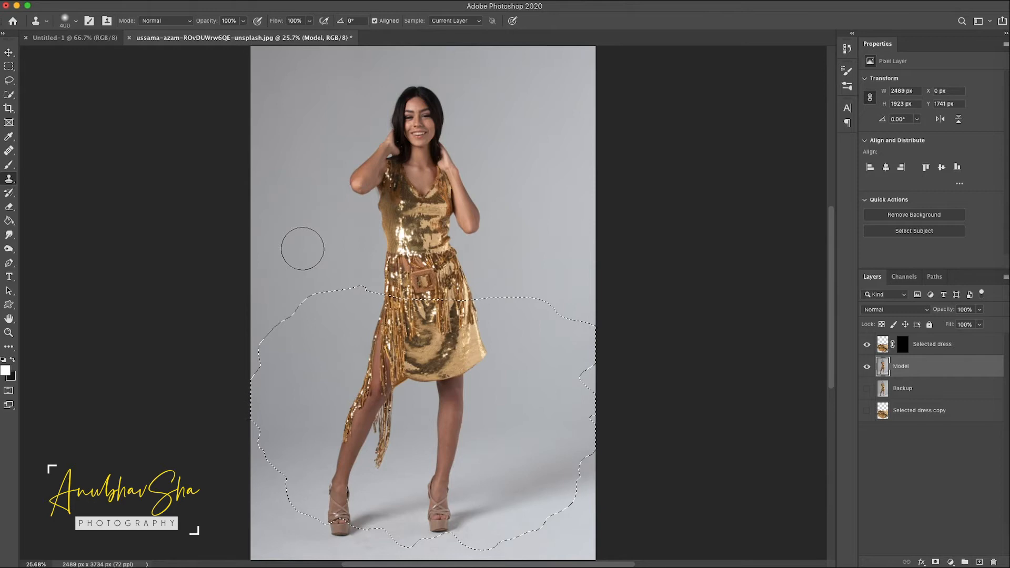
mouse_move(291, 274)
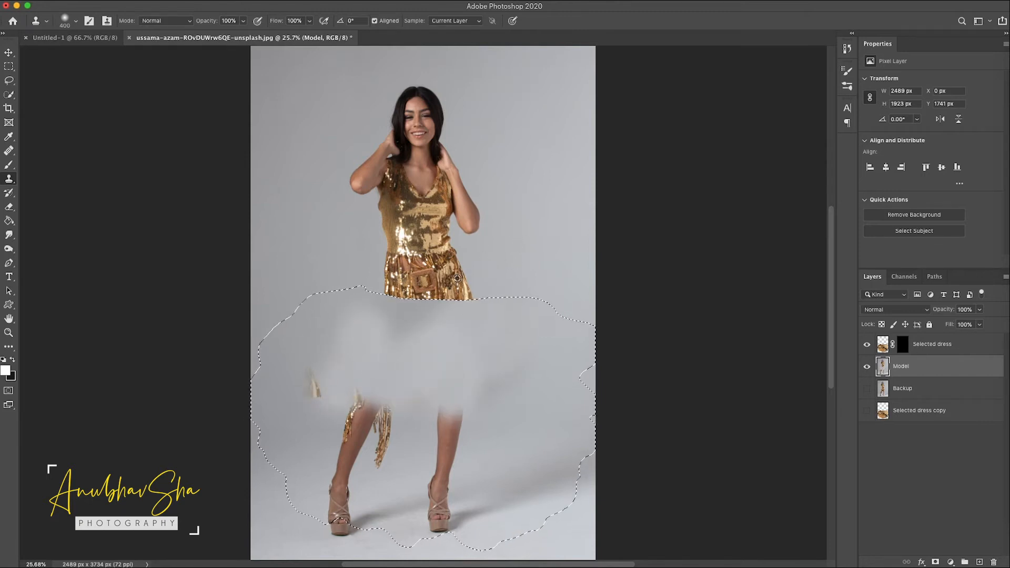
mouse_move(366, 240)
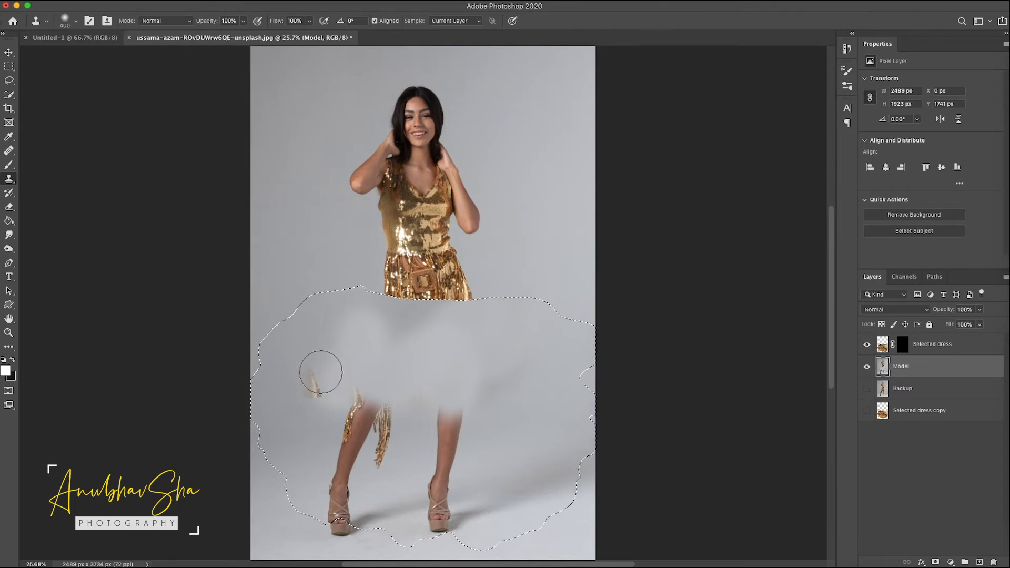
left_click_drag(321, 373, 329, 484)
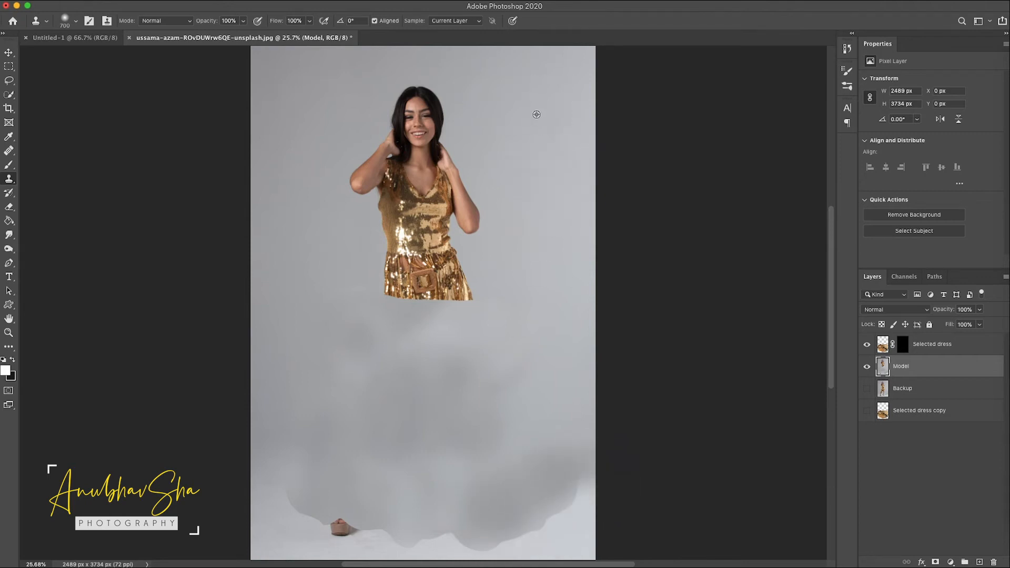
mouse_move(565, 139)
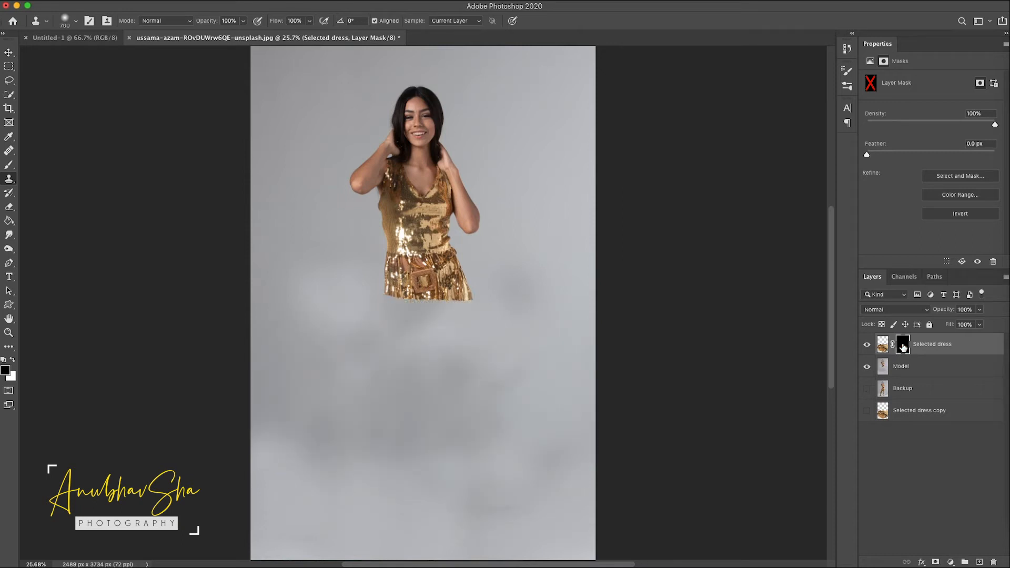
- Re-enable the Selected dress mask and target it with the 1200 px hmssplatter15 brush
left_click(901, 367)
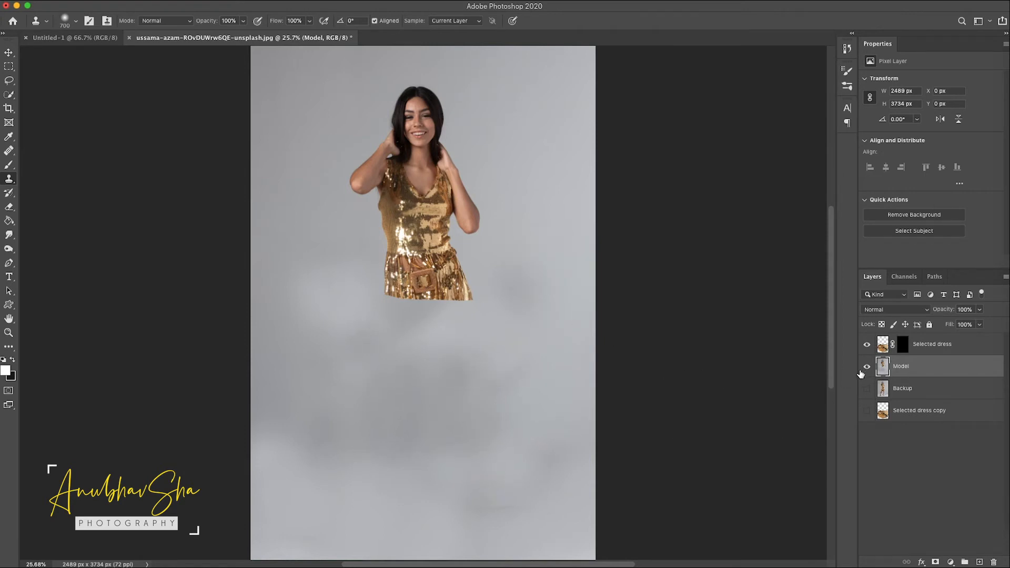
left_click(905, 345)
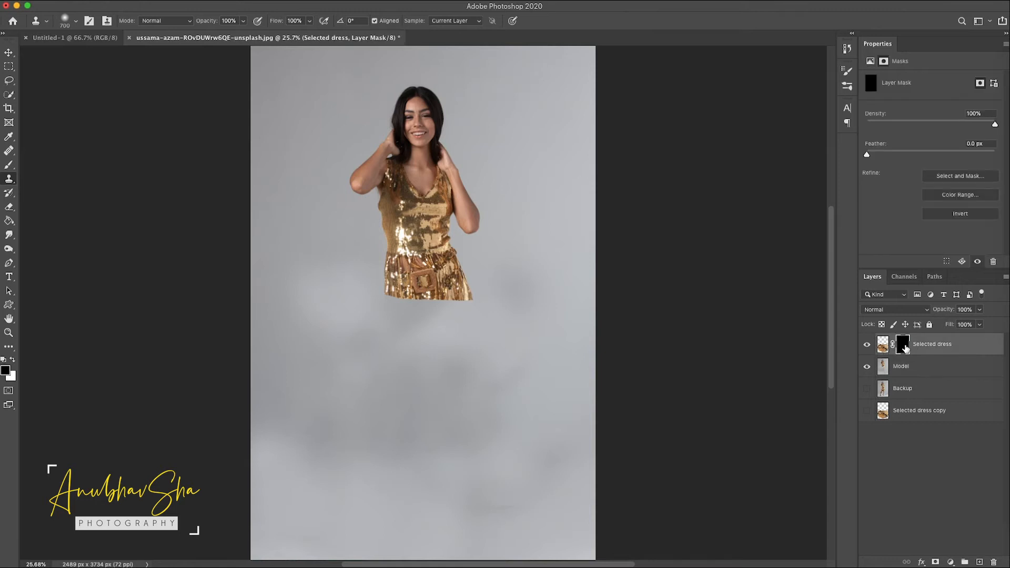
left_click(57, 20)
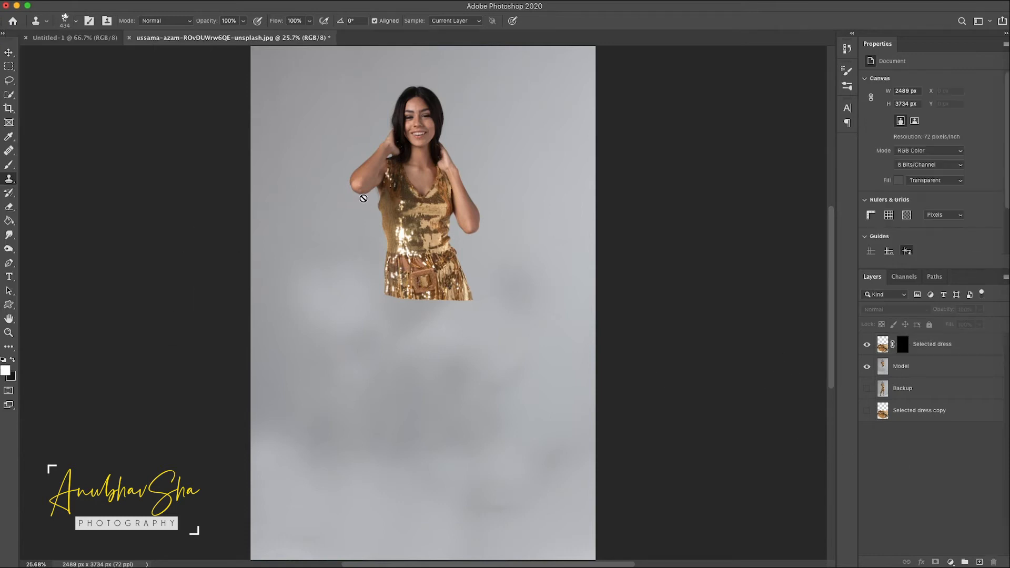
mouse_move(225, 166)
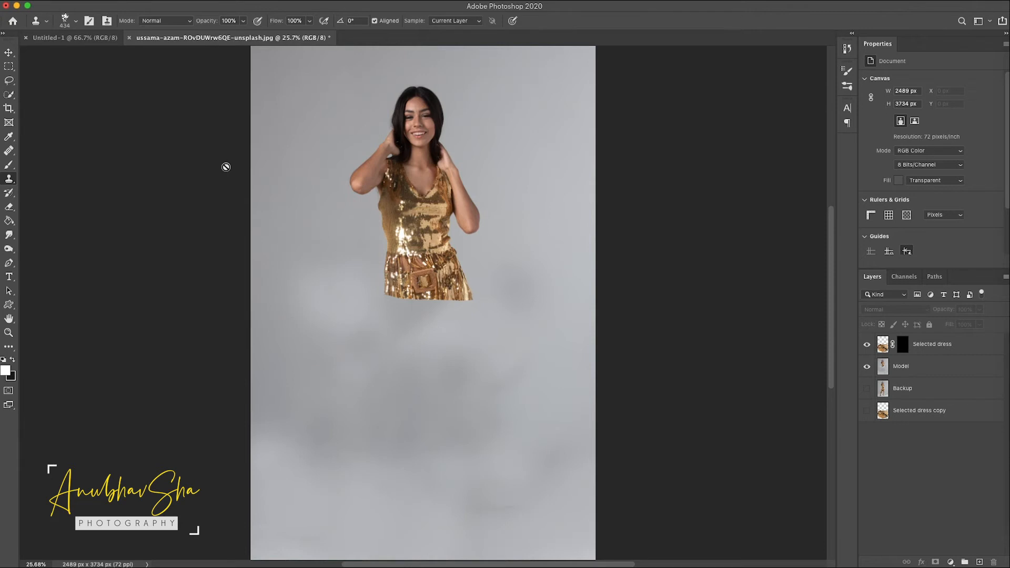
left_click(901, 344)
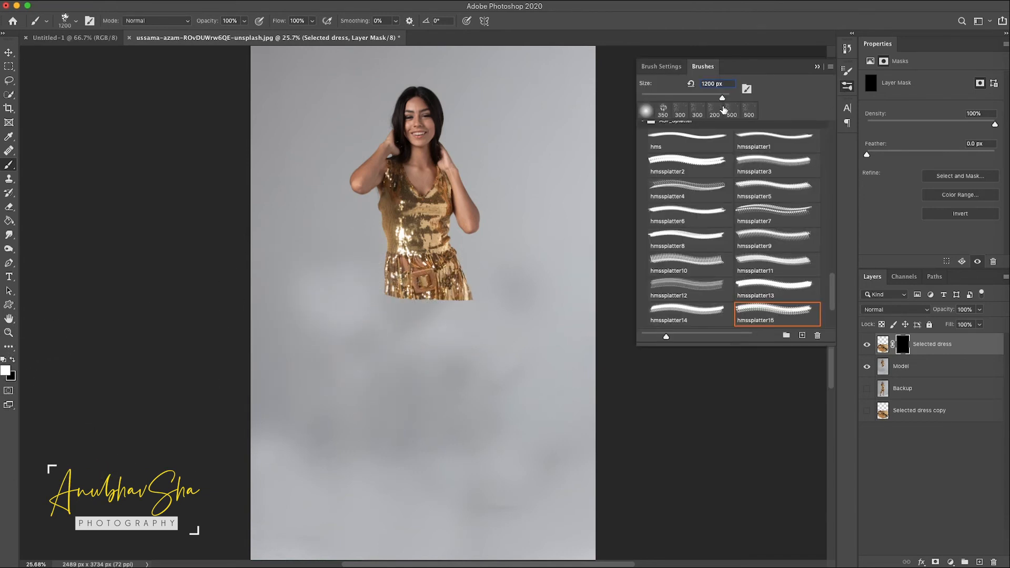
- Adjust the splatter tip in Brush Tip Shape settings before painting the mask
left_click(661, 66)
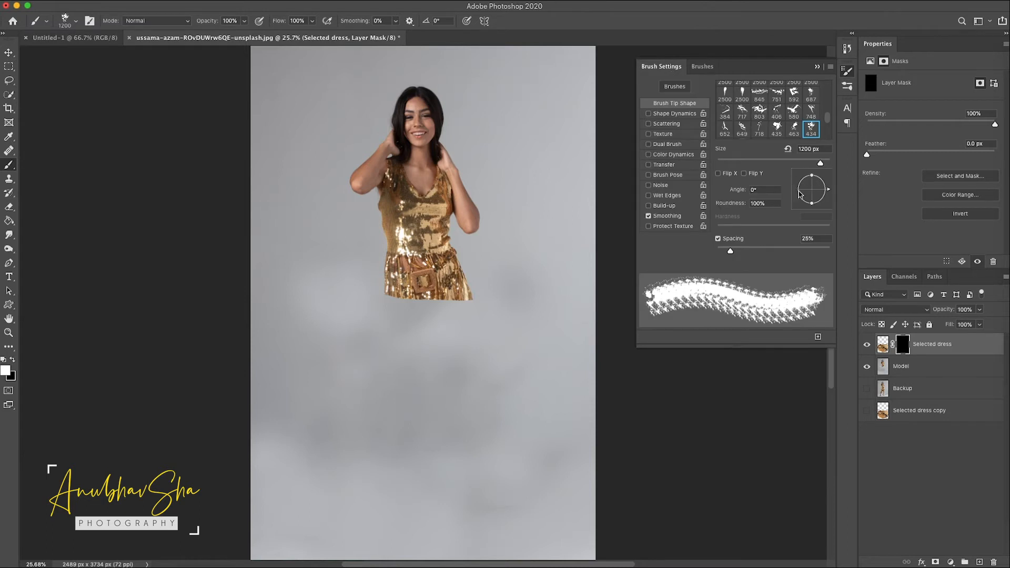
left_click_drag(820, 197, 802, 179)
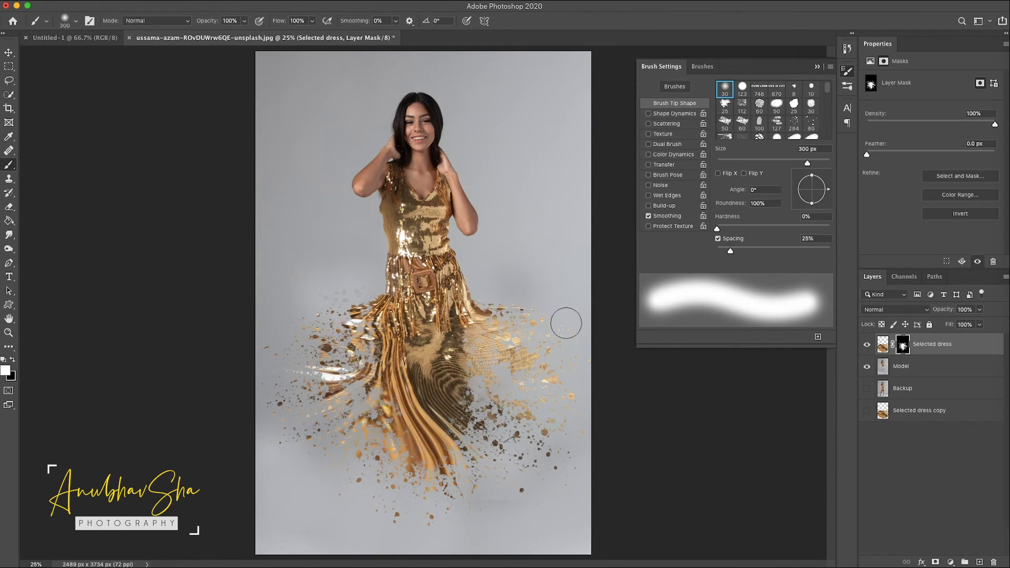
mouse_move(429, 337)
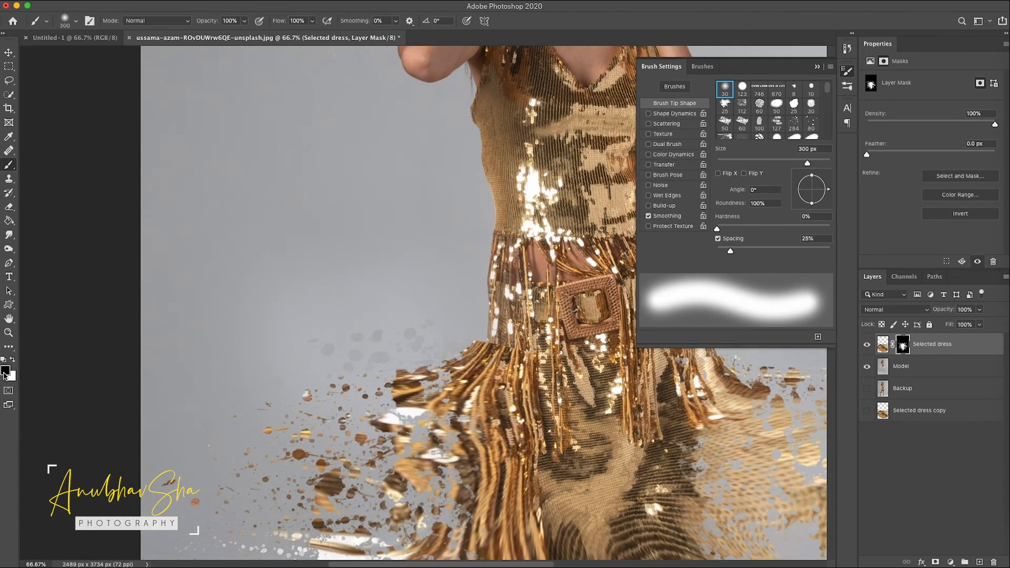
mouse_move(362, 301)
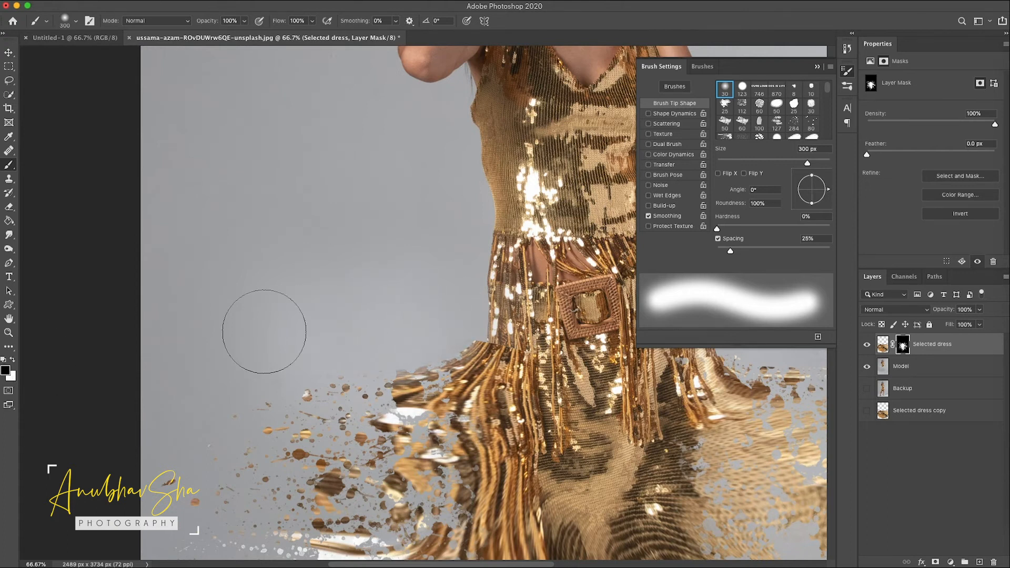
mouse_move(559, 431)
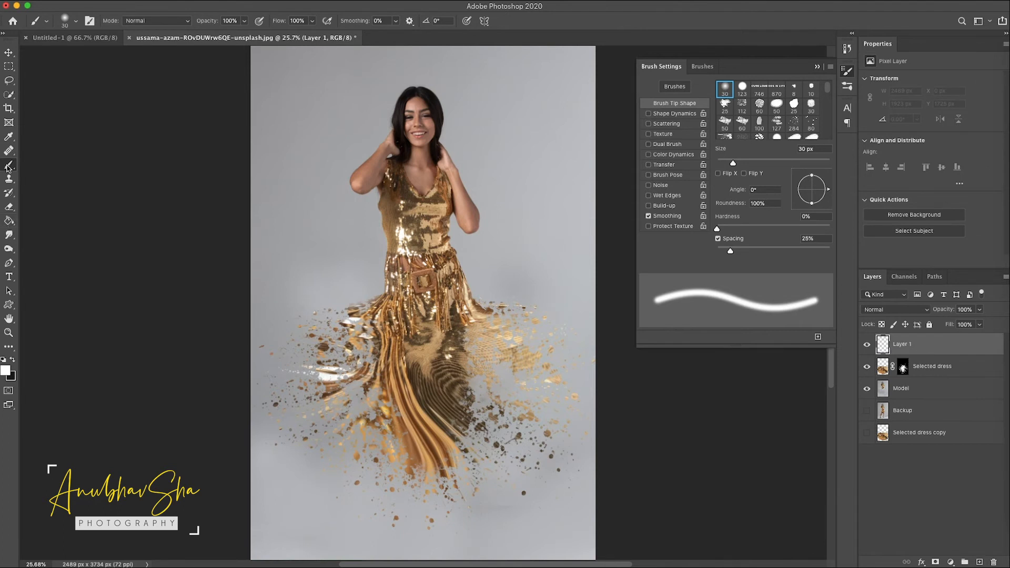
mouse_move(12, 362)
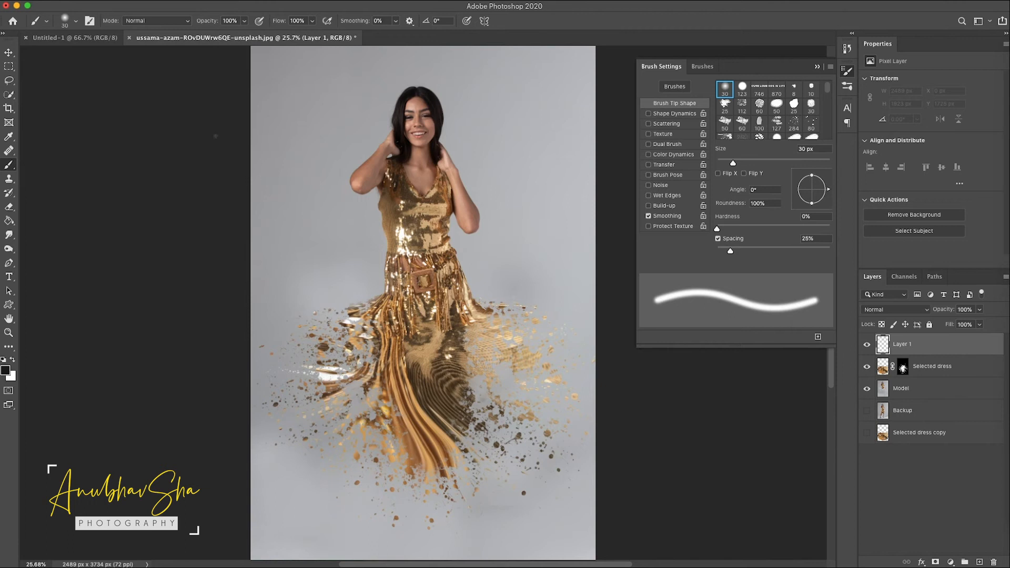
mouse_move(387, 547)
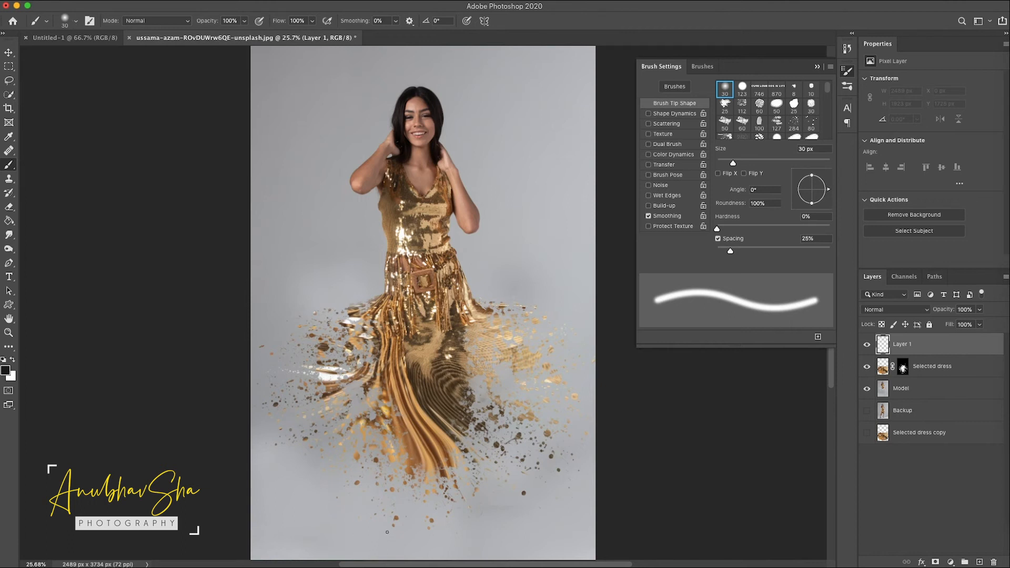
- Paint a black blot on a new layer and rename it Shadow
left_click_drag(731, 162, 760, 162)
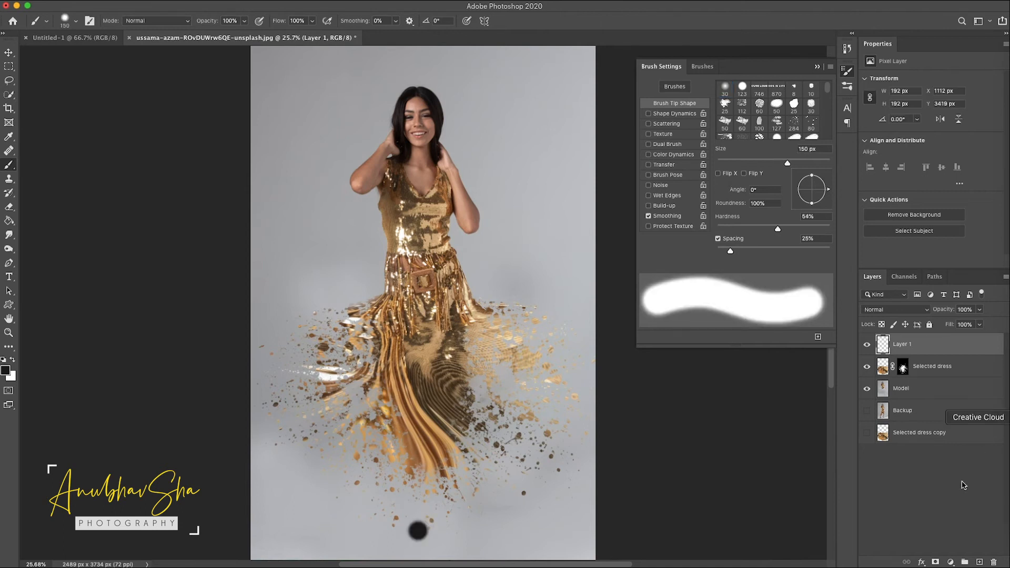
double_click(902, 344)
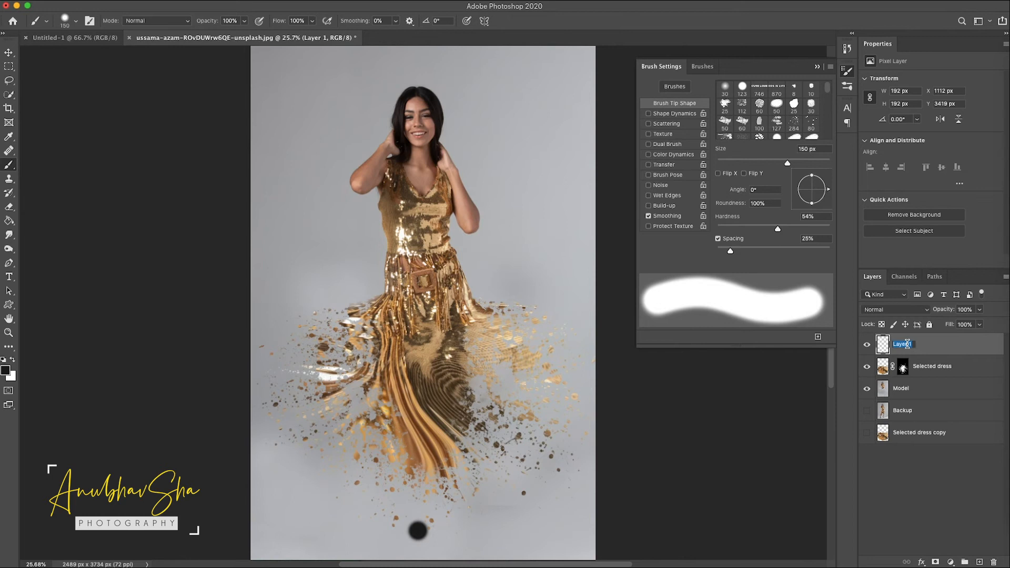
type("Shadow")
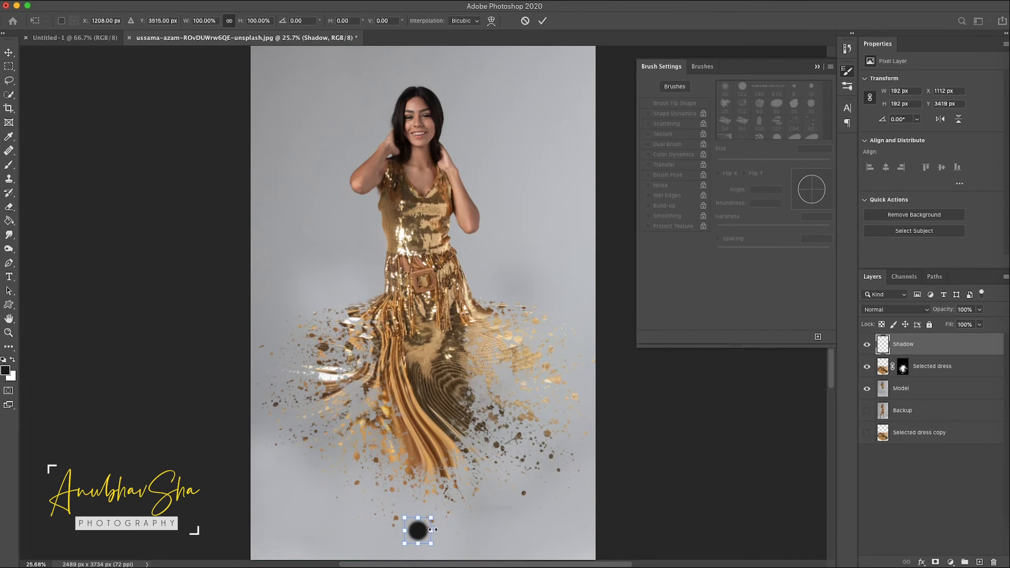
- Free-transform the blot into a thin wide ellipse centred beneath the floating dress
left_click_drag(432, 531, 488, 528)
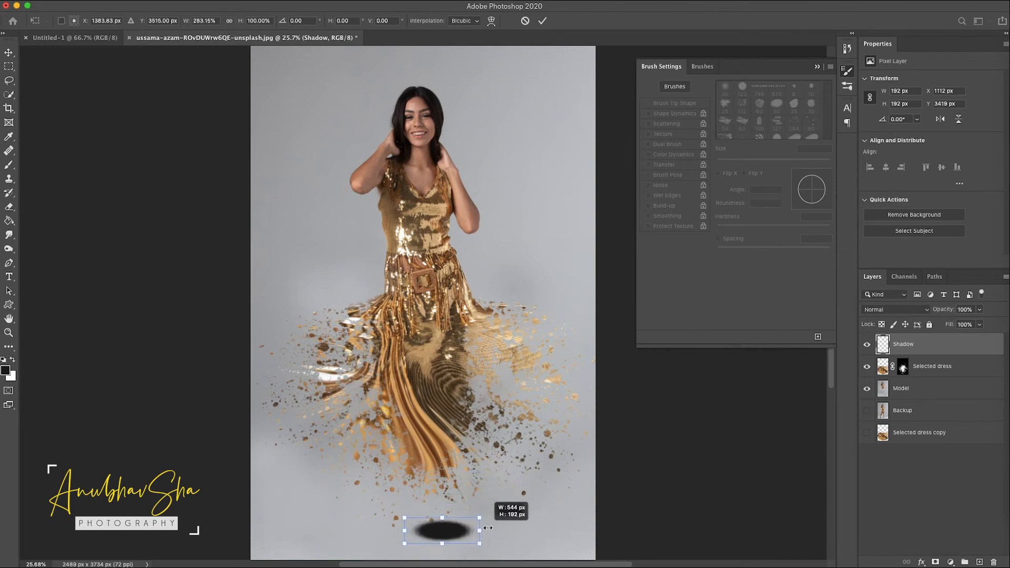
left_click_drag(487, 528, 602, 531)
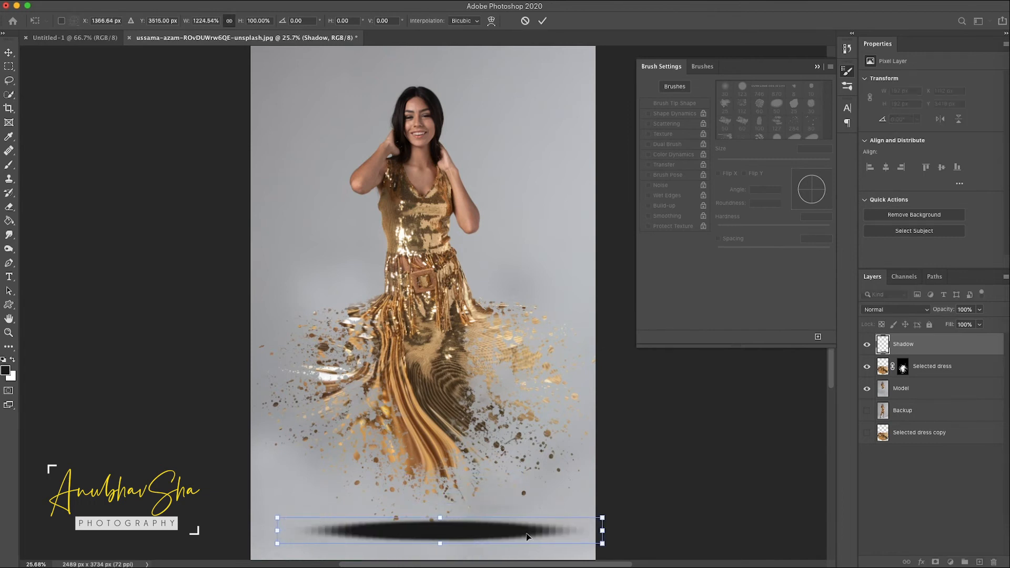
left_click_drag(601, 531, 553, 528)
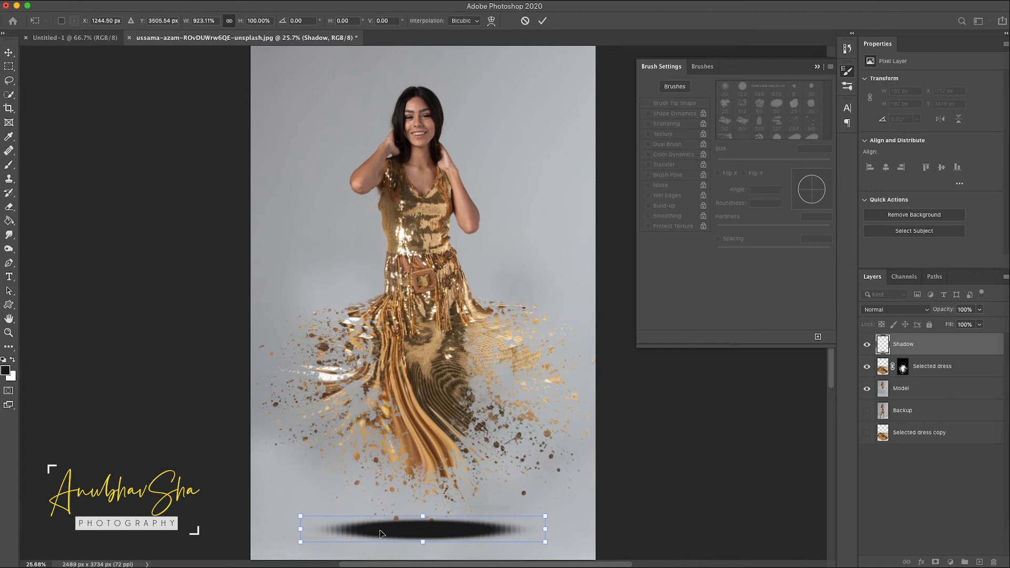
left_click_drag(423, 516, 424, 521)
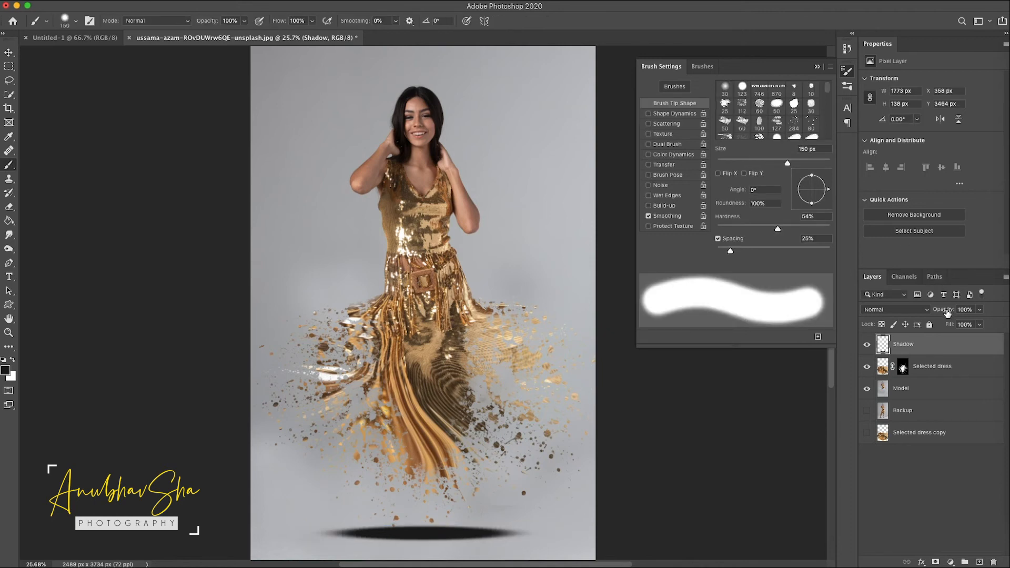
- Add a Levels adjustment and shift the Red channel's highlights for a colour tint
left_click(933, 367)
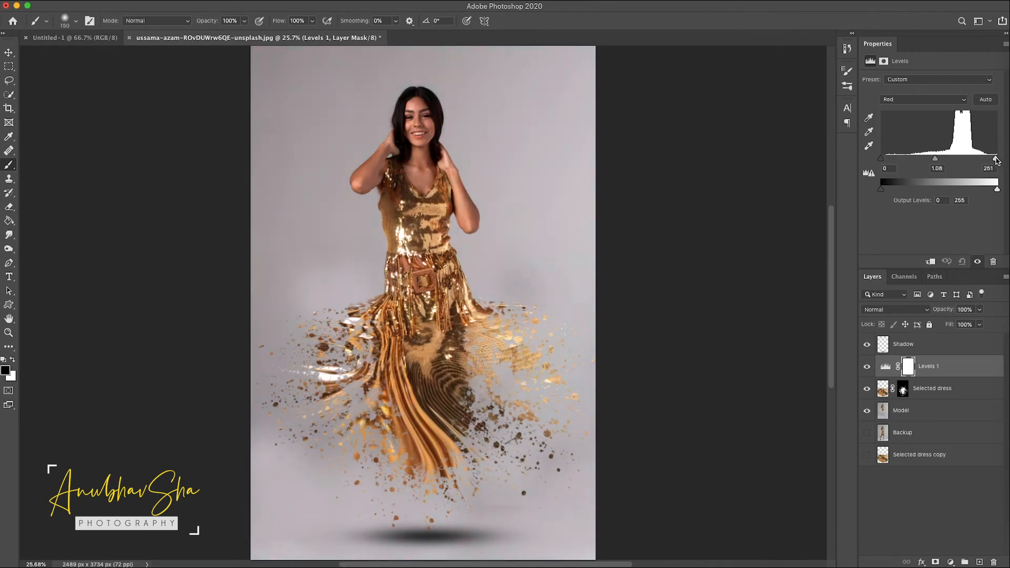
left_click_drag(996, 158, 996, 158)
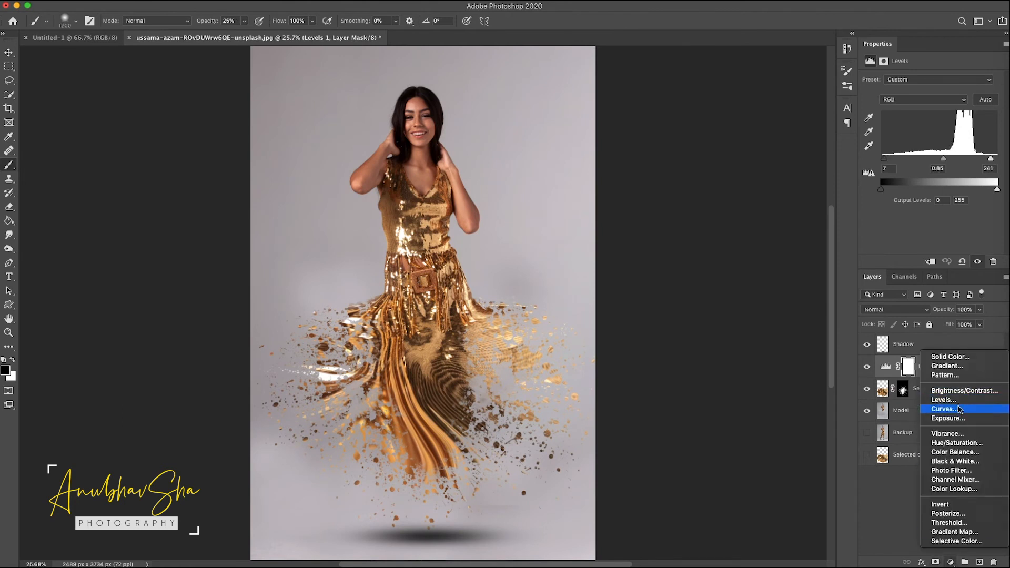
- Add a Curves adjustment and pull the midtones down to darken the image
left_click(942, 409)
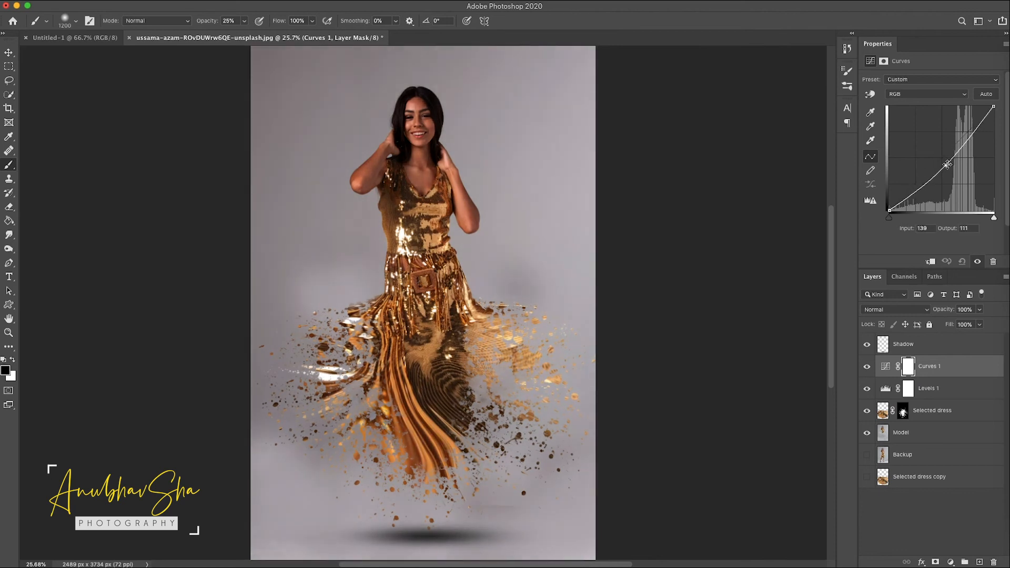
left_click_drag(946, 164, 965, 159)
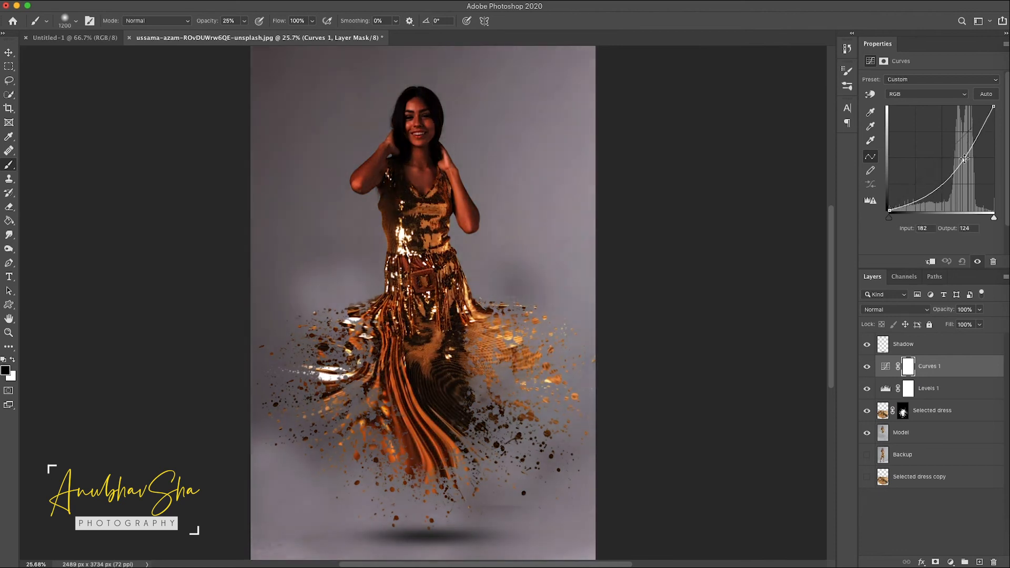
left_click_drag(965, 159, 963, 157)
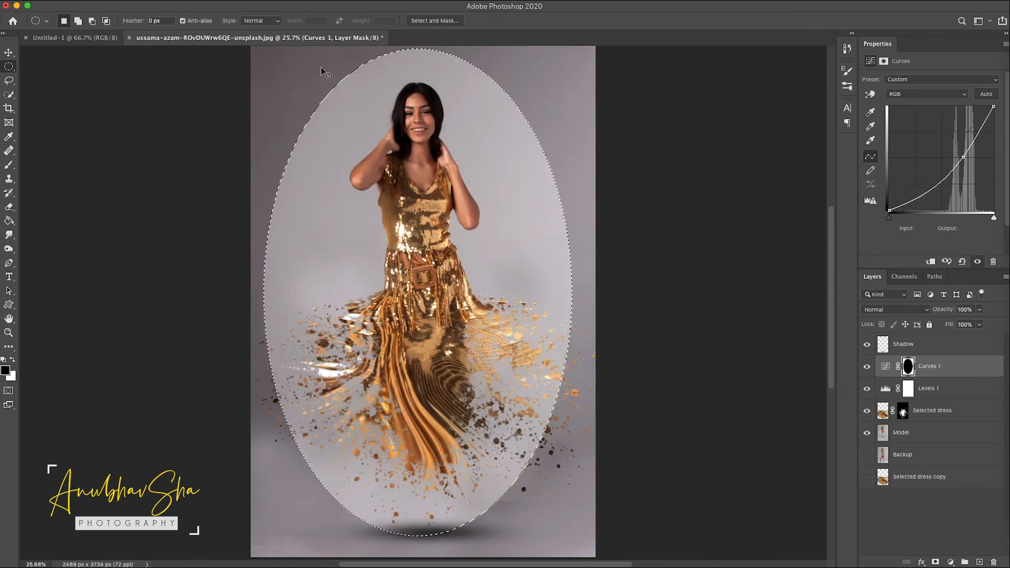
- Gaussian-blur the Curves mask at around 156 px to feather the vignette edge
left_click(255, 121)
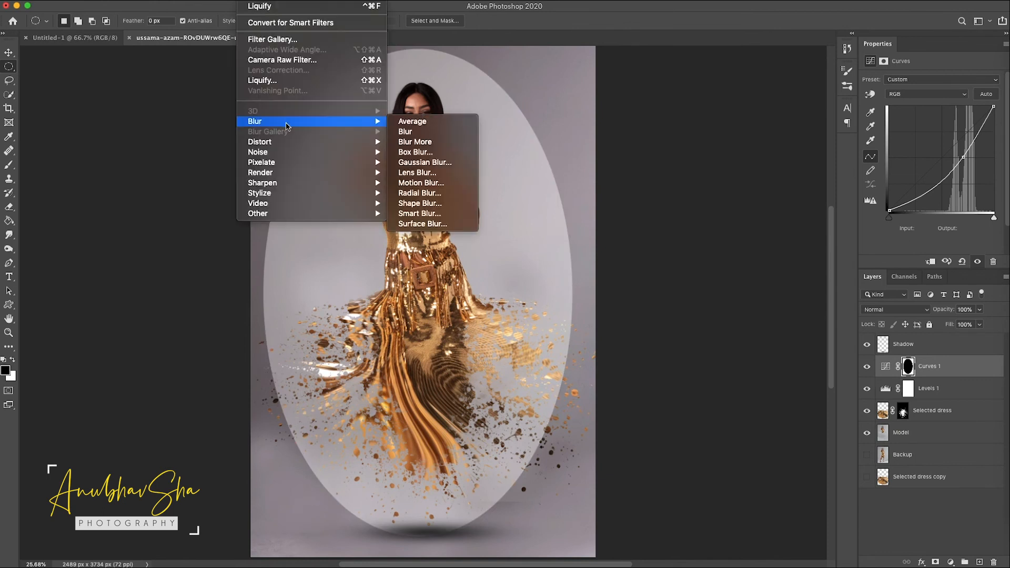
left_click(425, 162)
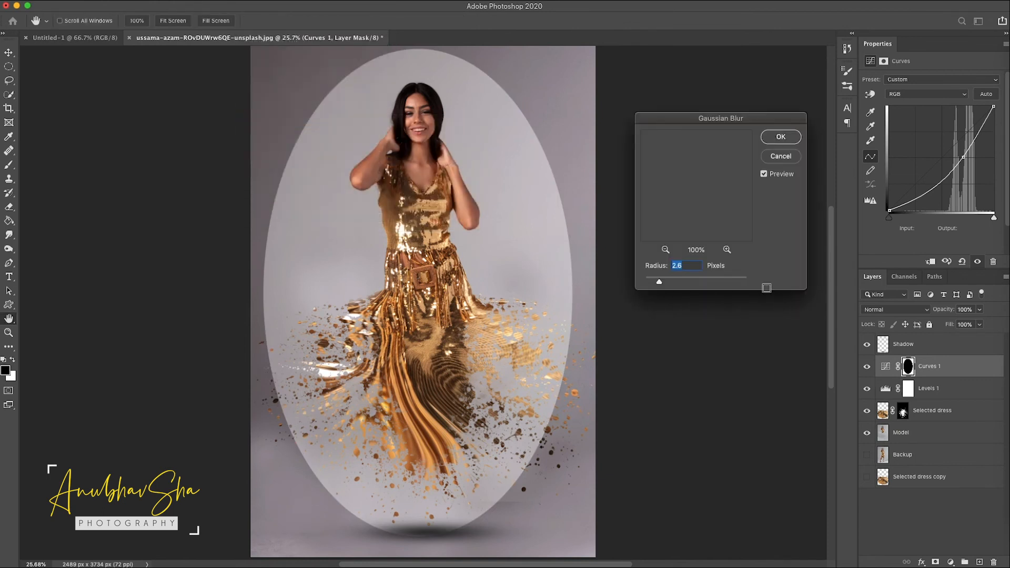
left_click_drag(659, 282, 720, 282)
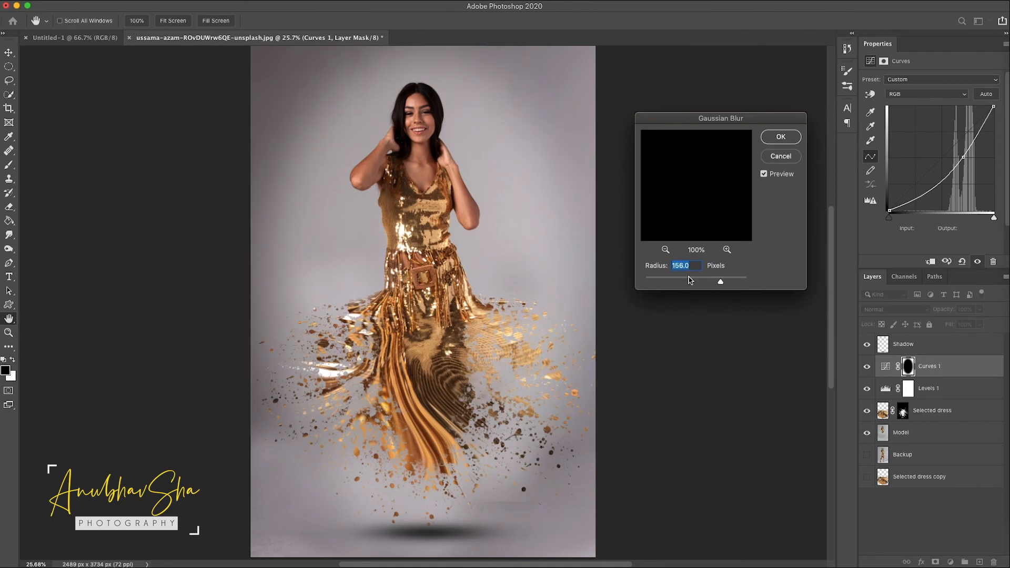